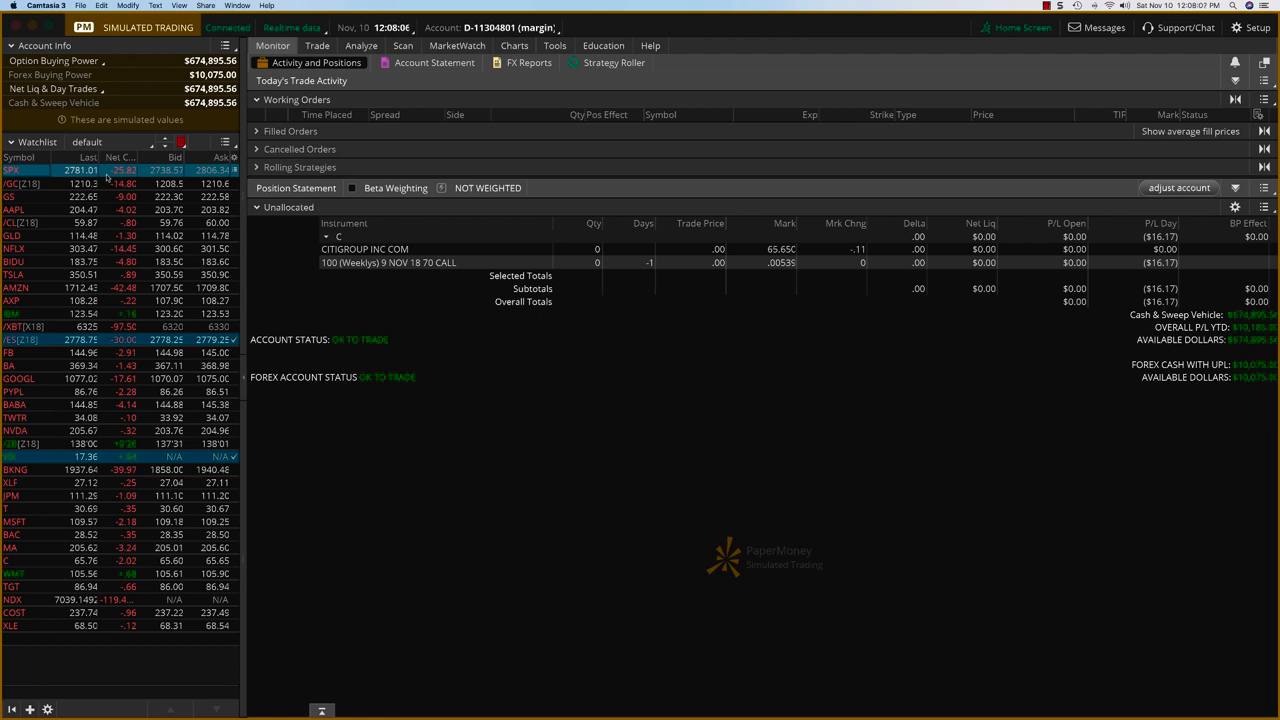
pyautogui.moveTo(735, 370)
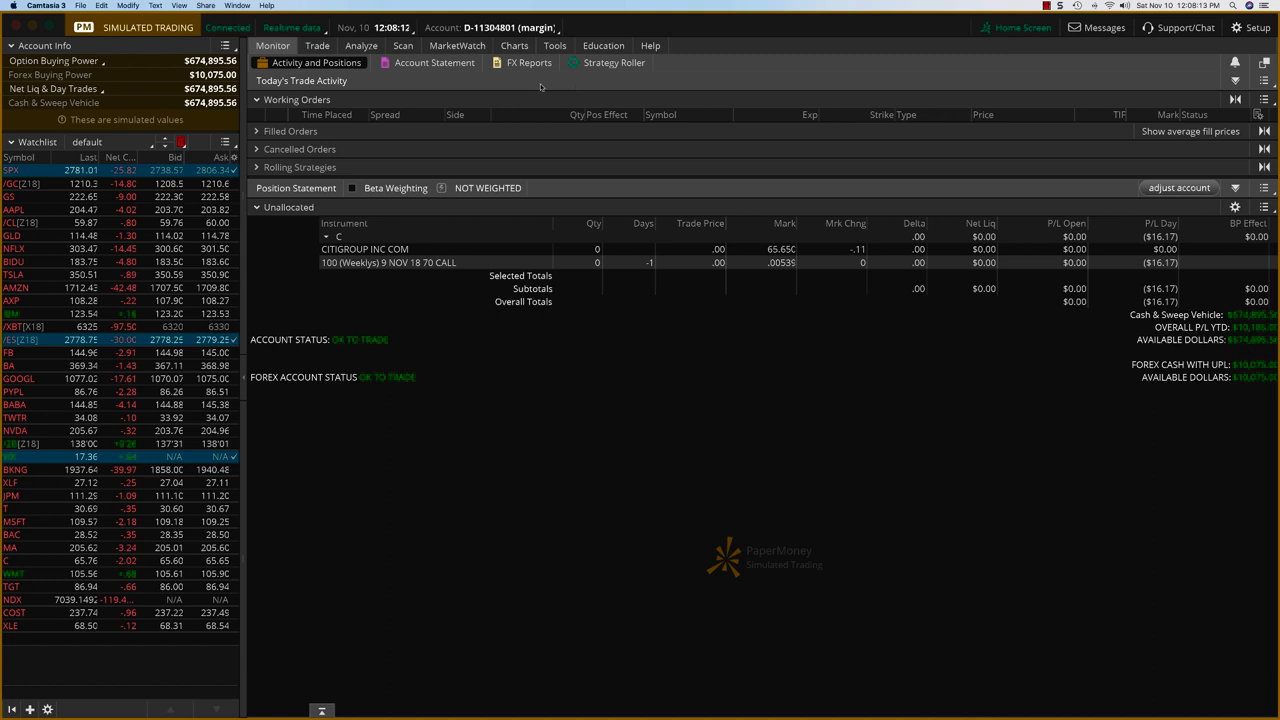
# Open the Account Statement subtab under Monitor to view per-symbol P/L YTD results
pyautogui.click(435, 62)
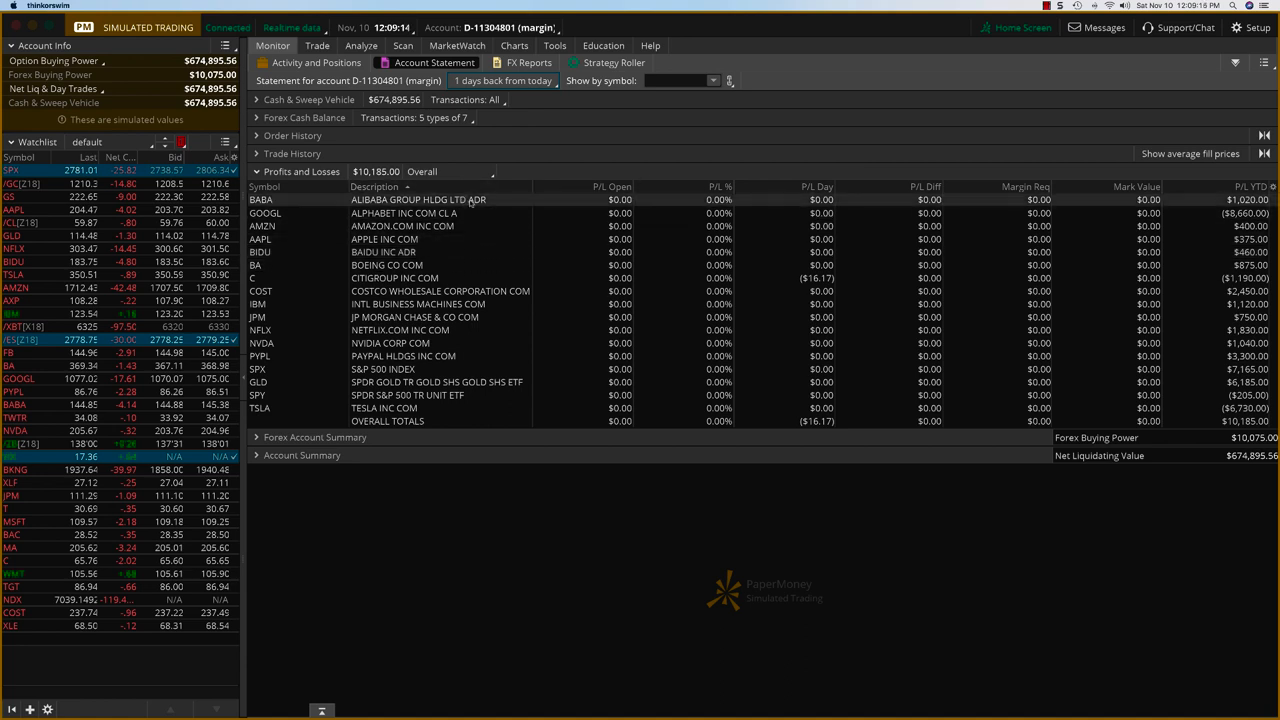
pyautogui.moveTo(1223, 204)
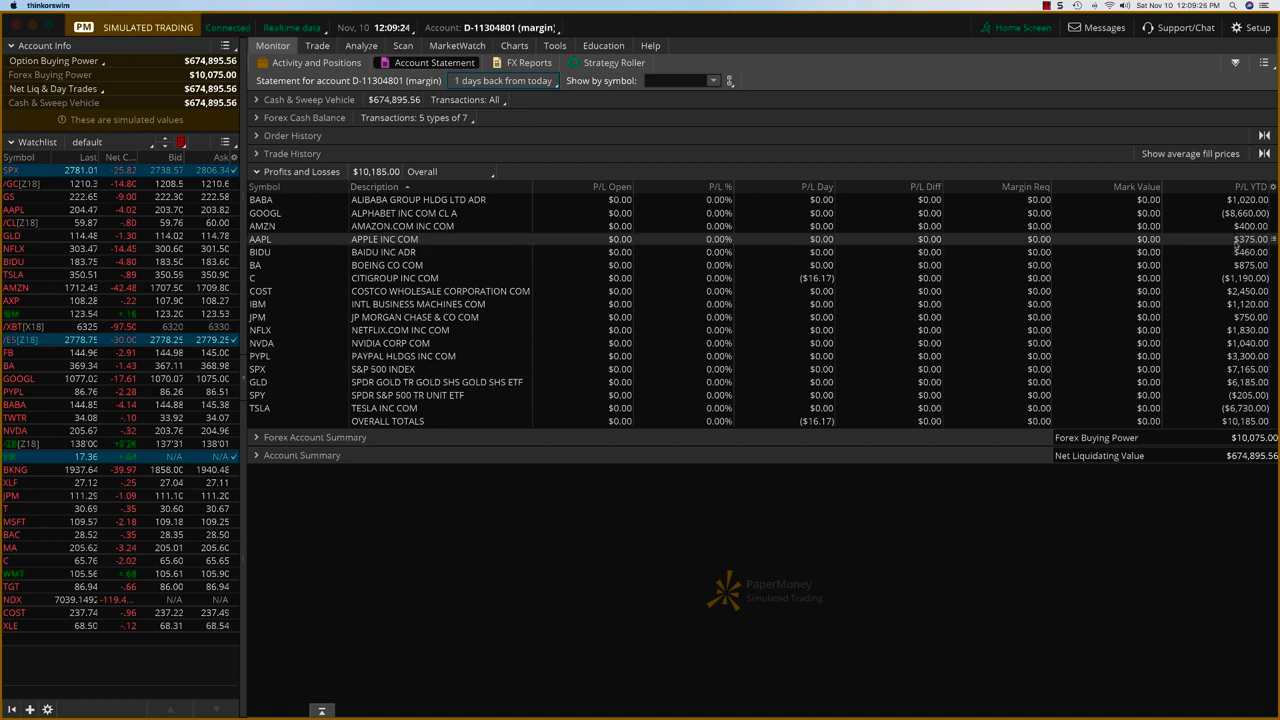
pyautogui.moveTo(1222, 243)
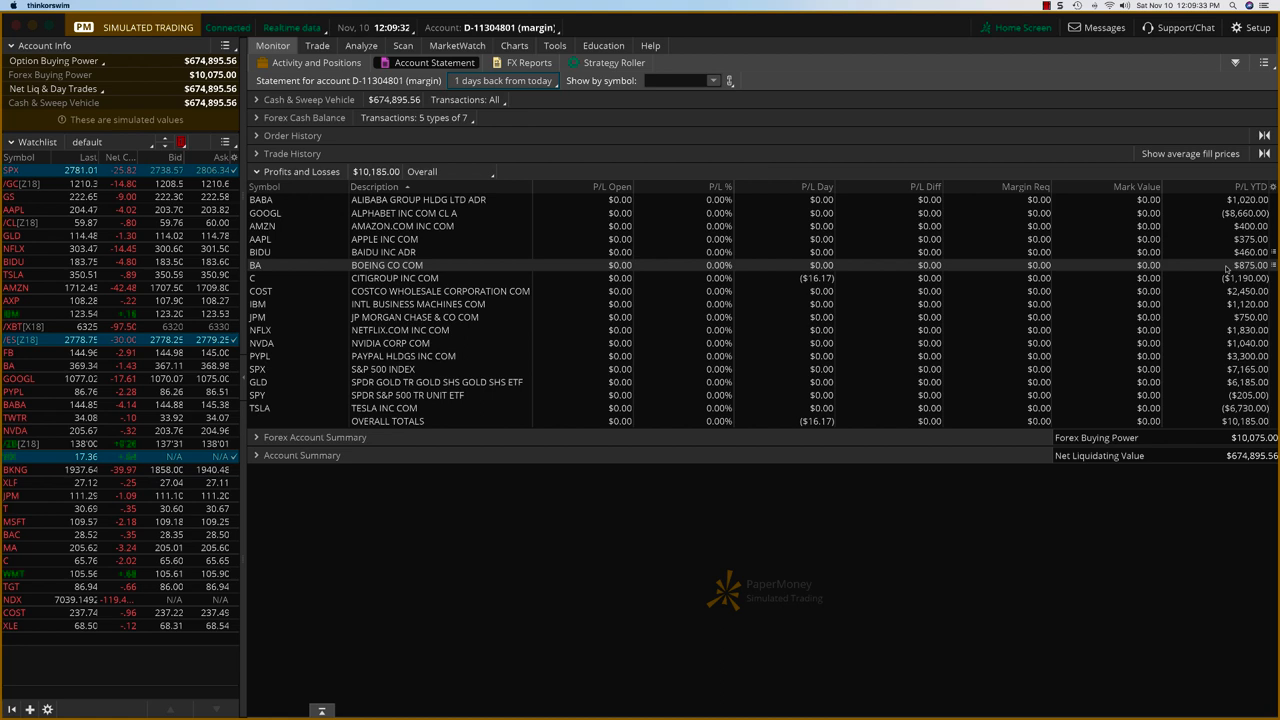
pyautogui.moveTo(1208, 268)
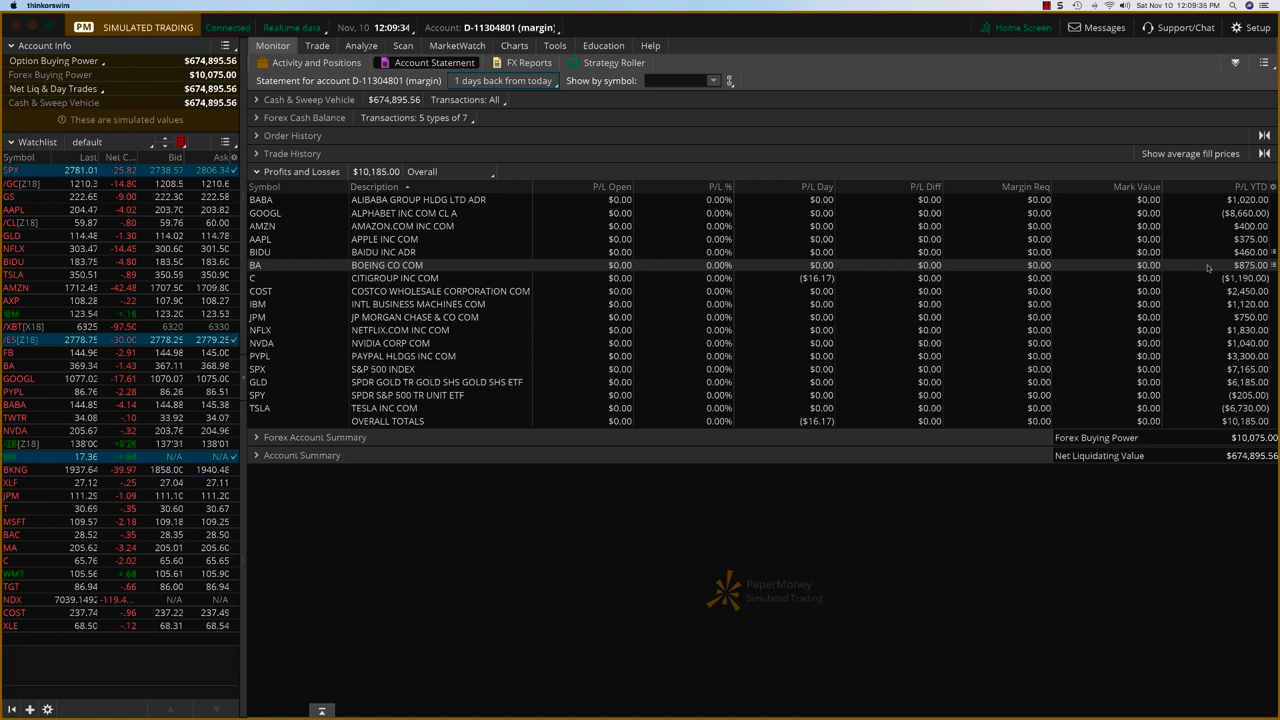